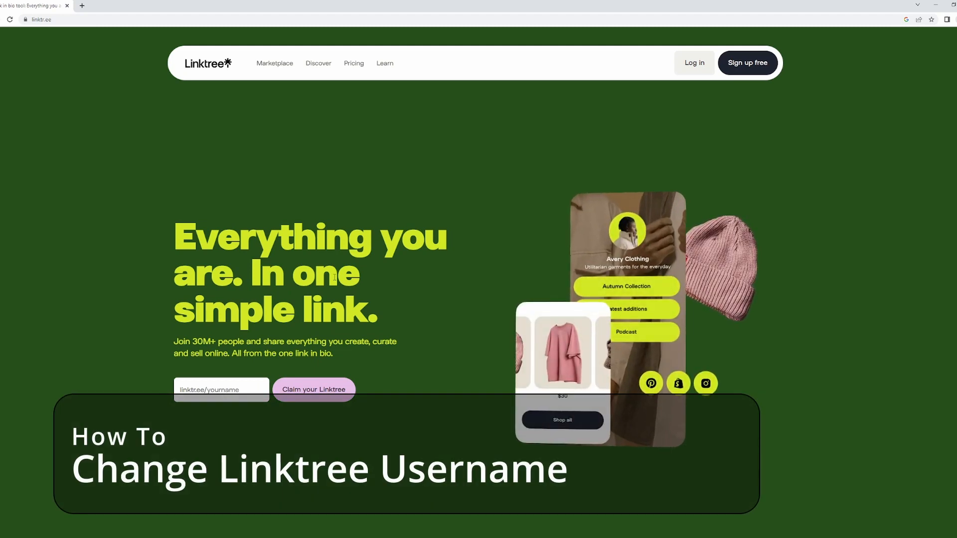
{"action": "scroll", "scroll_direction": "down", "scroll_amount": 3}
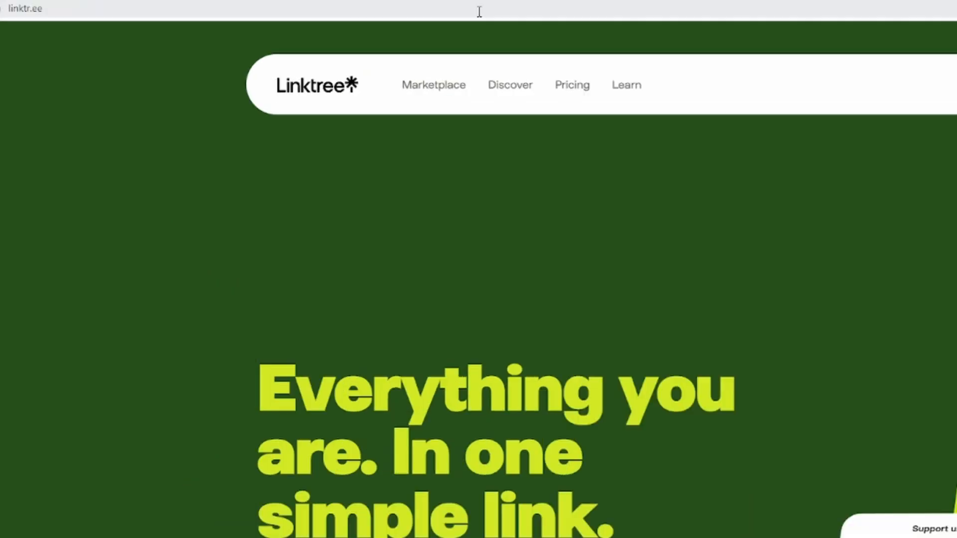
{"action": "left_click", "coordinate": [80, 38]}
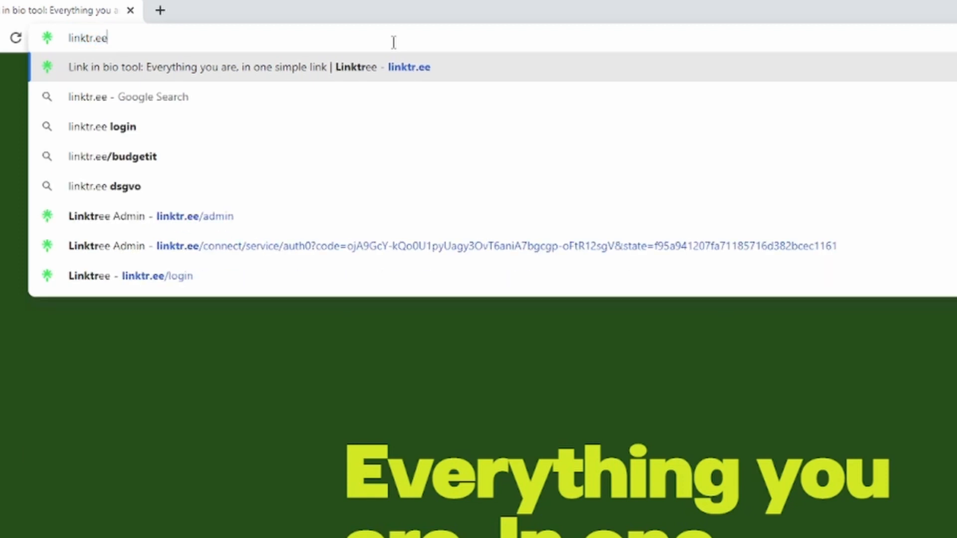
{"action": "left_click", "coordinate": [244, 66]}
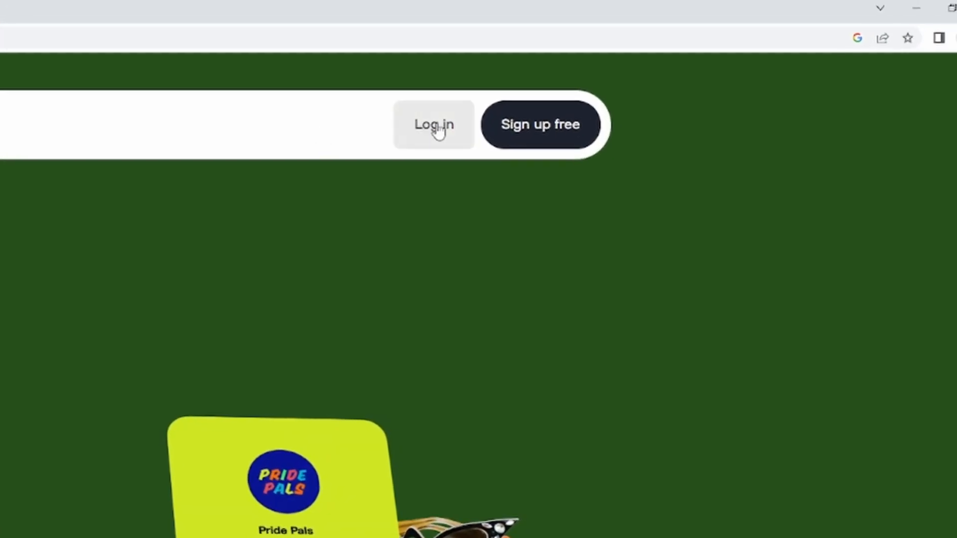
{"action": "left_click", "coordinate": [434, 124]}
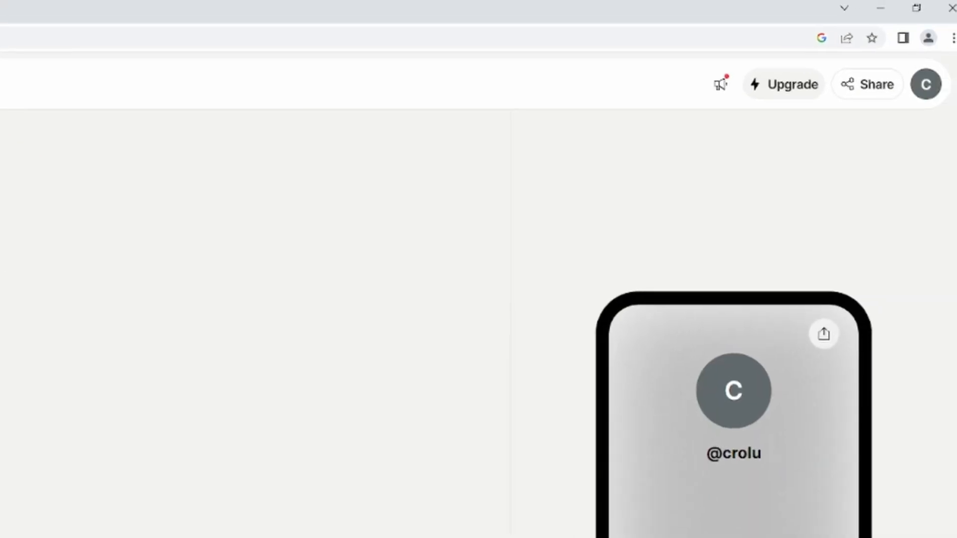
{"action": "mouse_move", "coordinate": [925, 83]}
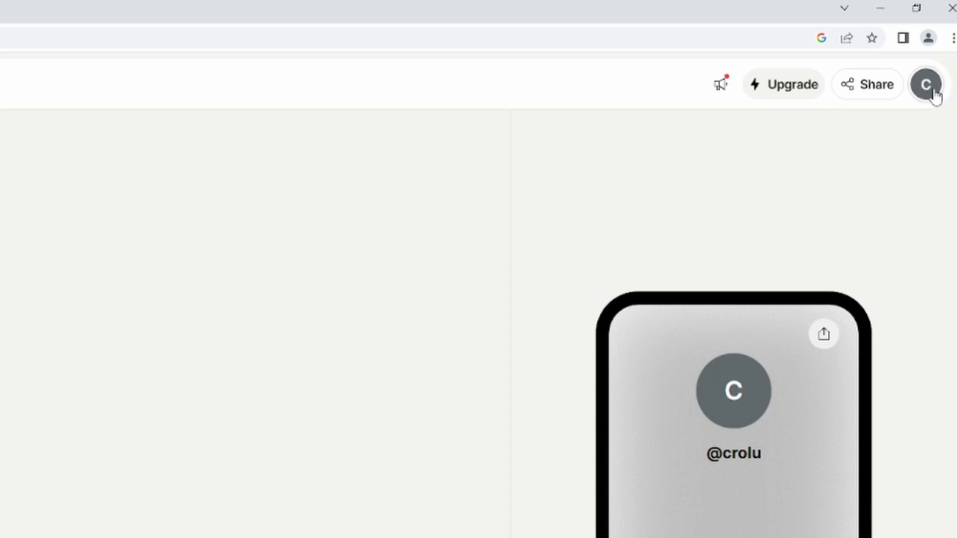
{"action": "left_click", "coordinate": [926, 83]}
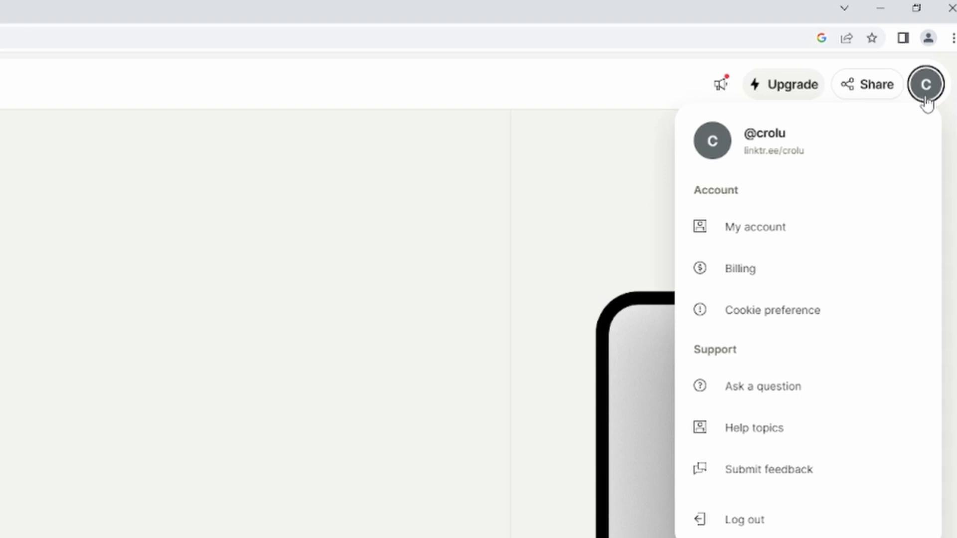
{"action": "mouse_move", "coordinate": [896, 119]}
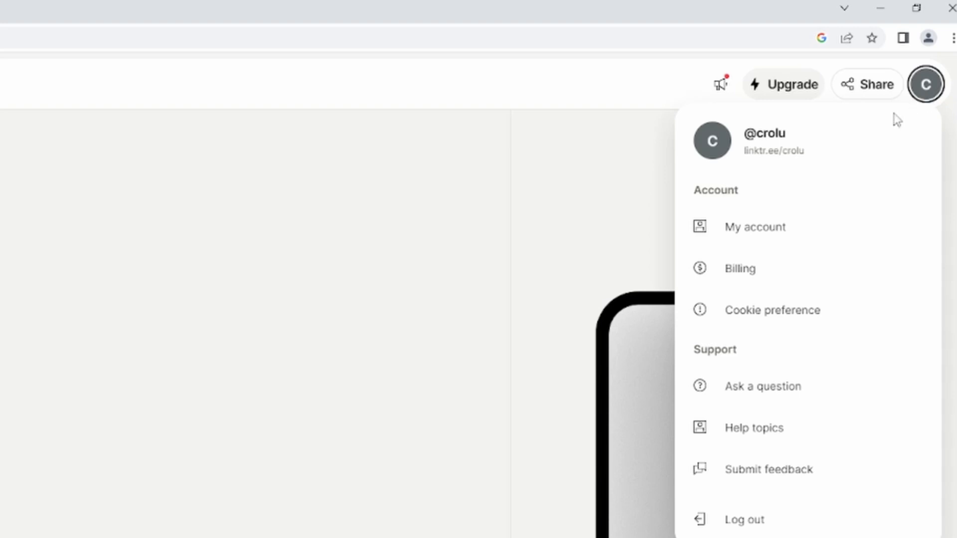
{"action": "mouse_move", "coordinate": [754, 227]}
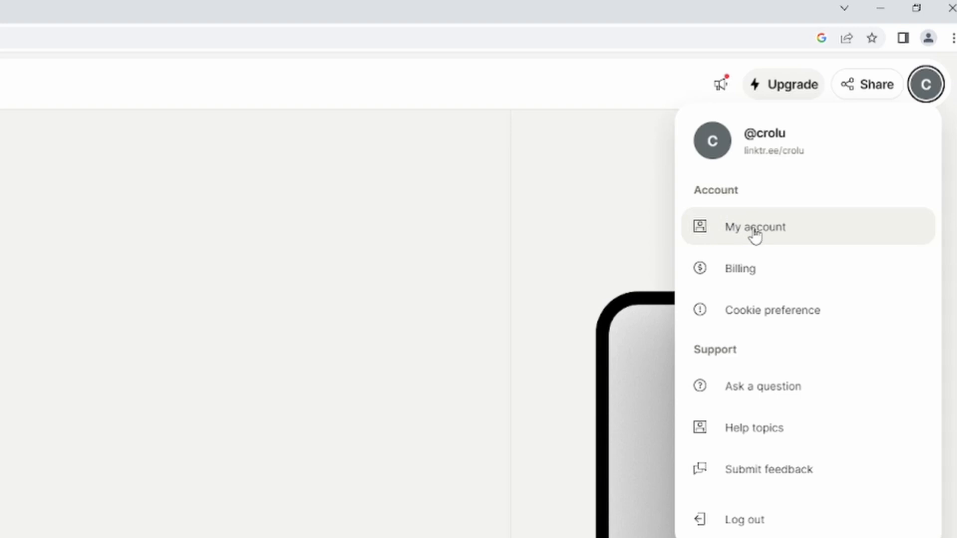
Step: Go to My account and scroll down to the Account actions for crolu
{"action": "left_click", "coordinate": [754, 226]}
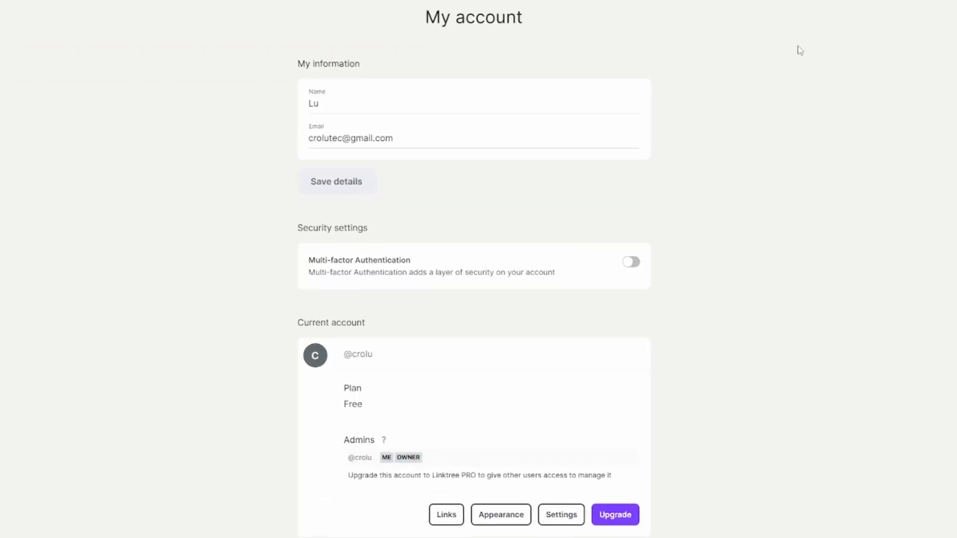
{"action": "scroll", "scroll_direction": "down", "scroll_amount": 3}
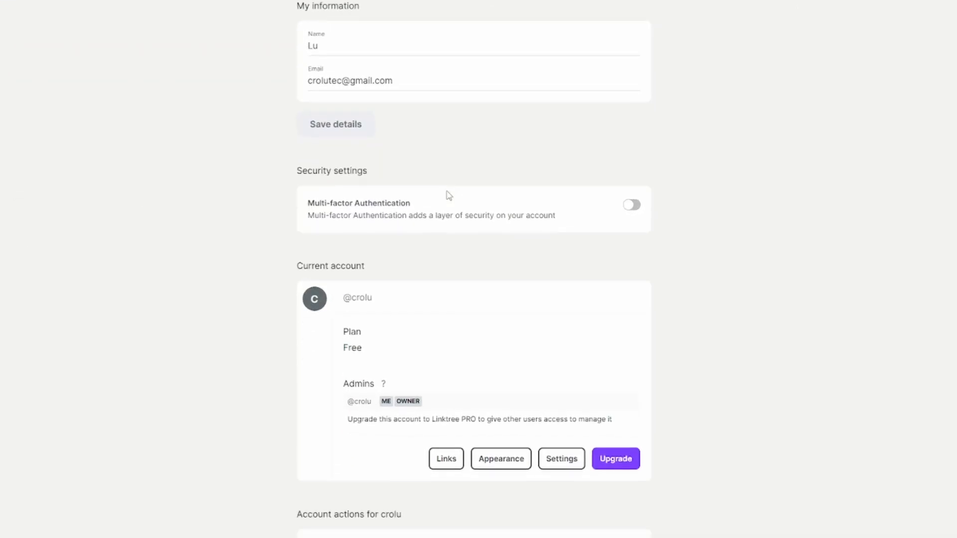
{"action": "scroll", "scroll_direction": "down", "scroll_amount": 3}
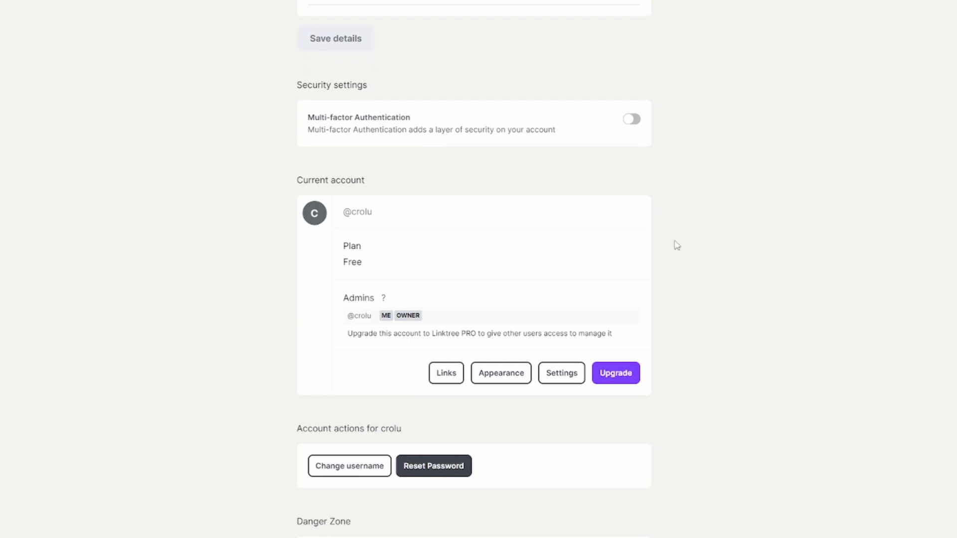
{"action": "double_click", "coordinate": [328, 427]}
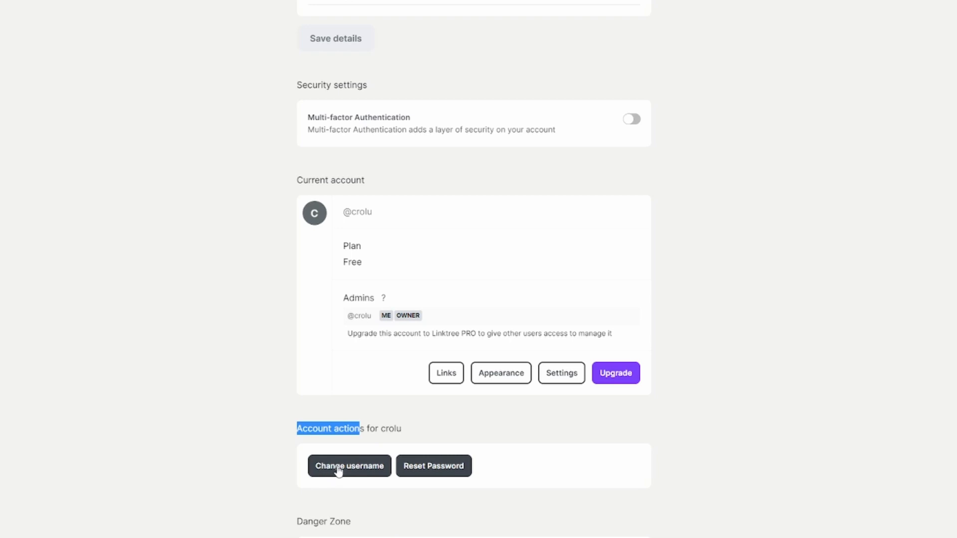
Step: Start Change username and enter crolu1 in the Linktr.ee/ field, shown as available
{"action": "left_click", "coordinate": [349, 465]}
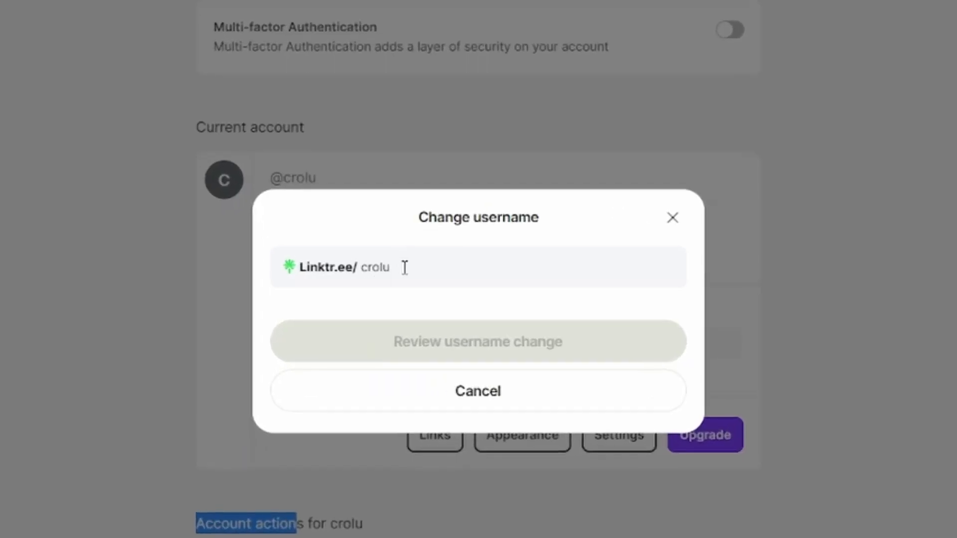
{"action": "left_click", "coordinate": [403, 267]}
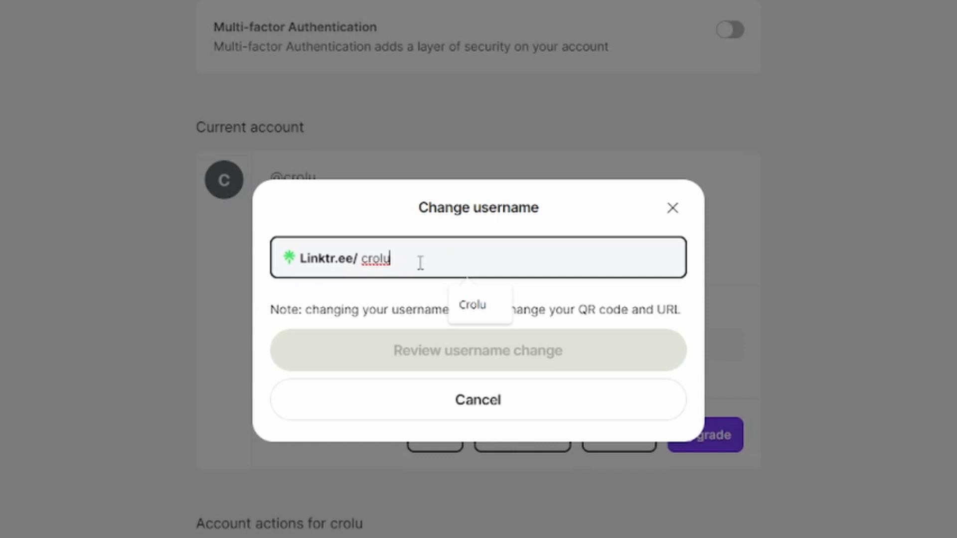
{"action": "type", "text": "1"}
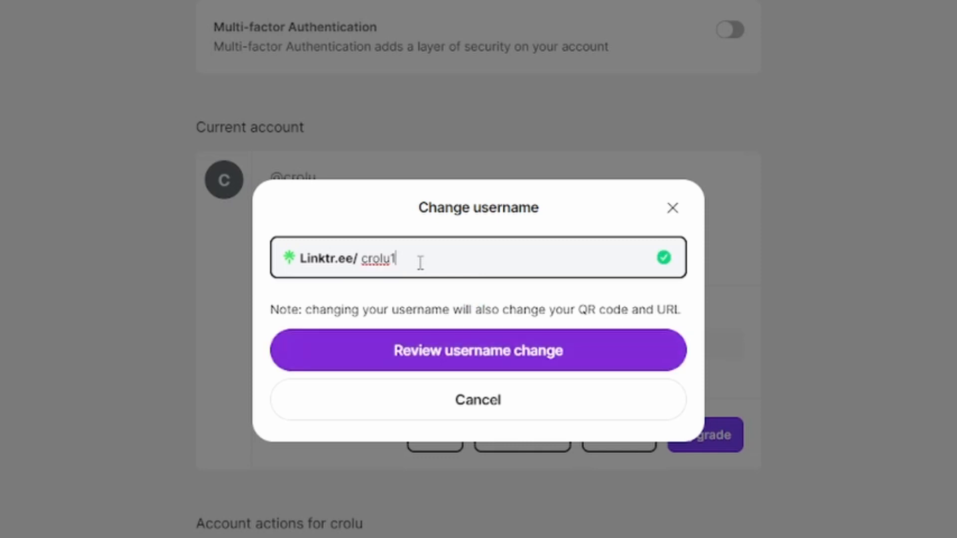
{"action": "mouse_move", "coordinate": [655, 267]}
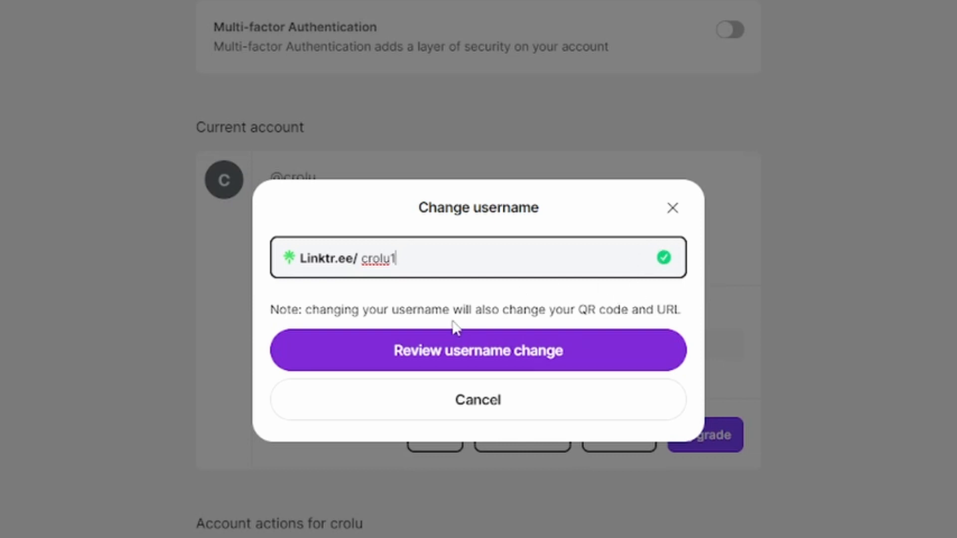
{"action": "mouse_move", "coordinate": [461, 353]}
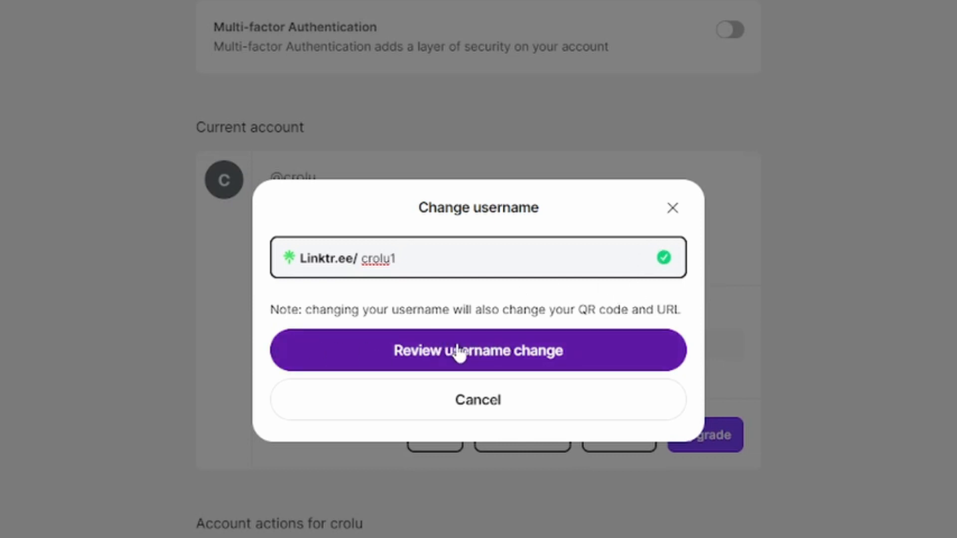
Step: Review the username change to crolu1 and its new URL in the Confirm change dialog
{"action": "left_click", "coordinate": [478, 349]}
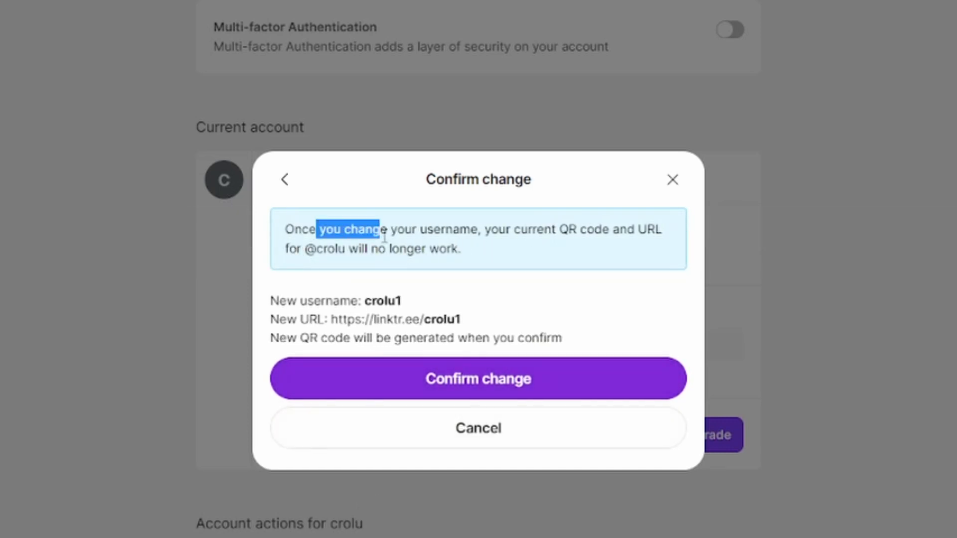
{"action": "mouse_move", "coordinate": [464, 411]}
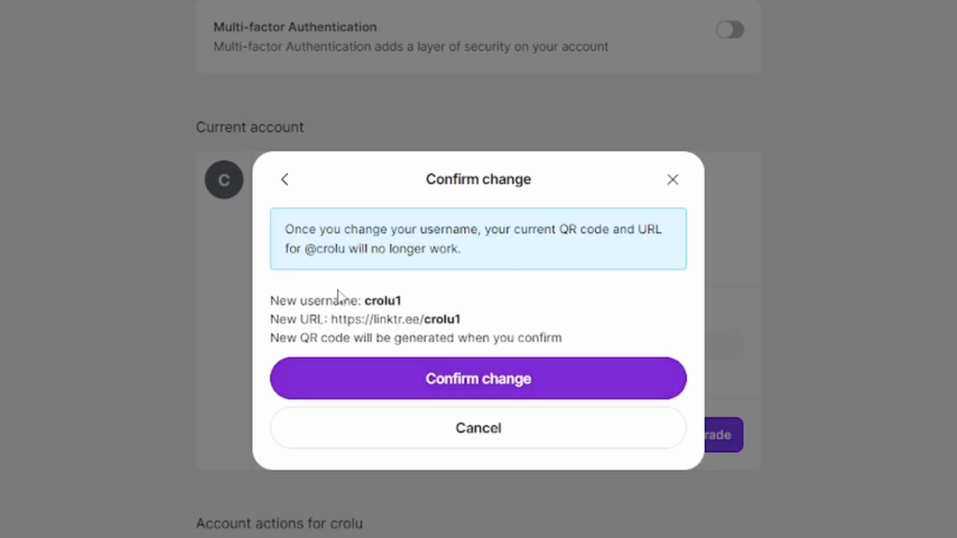
{"action": "mouse_move", "coordinate": [408, 388]}
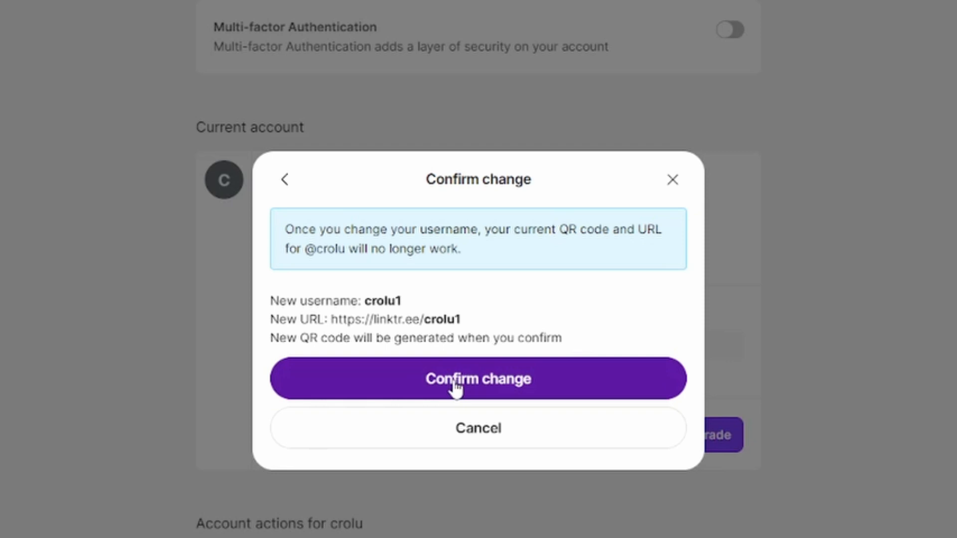
{"action": "left_click", "coordinate": [477, 377]}
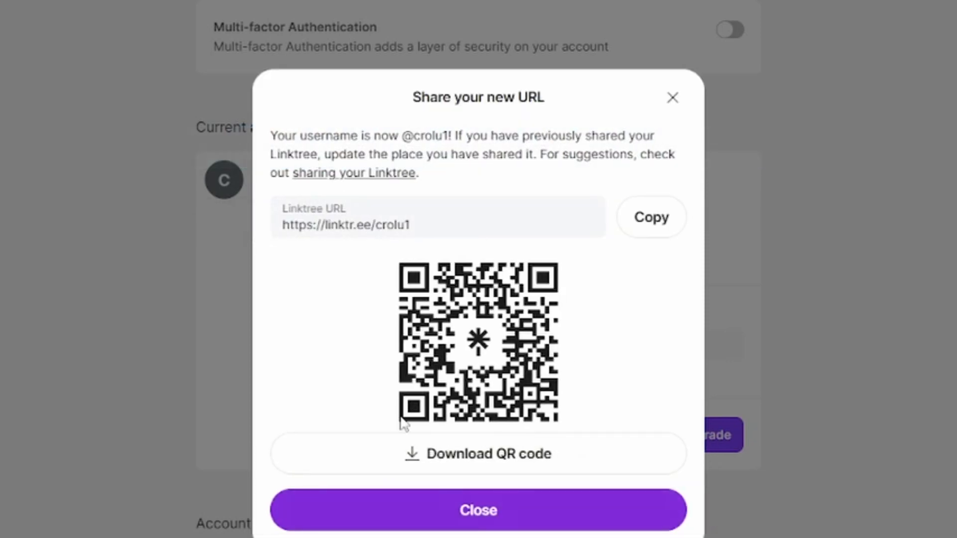
{"action": "mouse_move", "coordinate": [581, 200]}
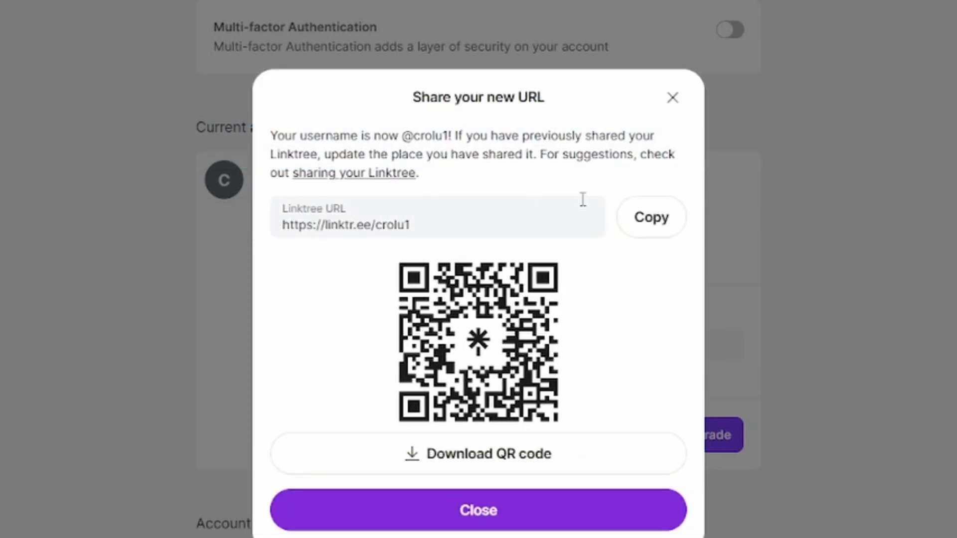
{"action": "mouse_move", "coordinate": [483, 348]}
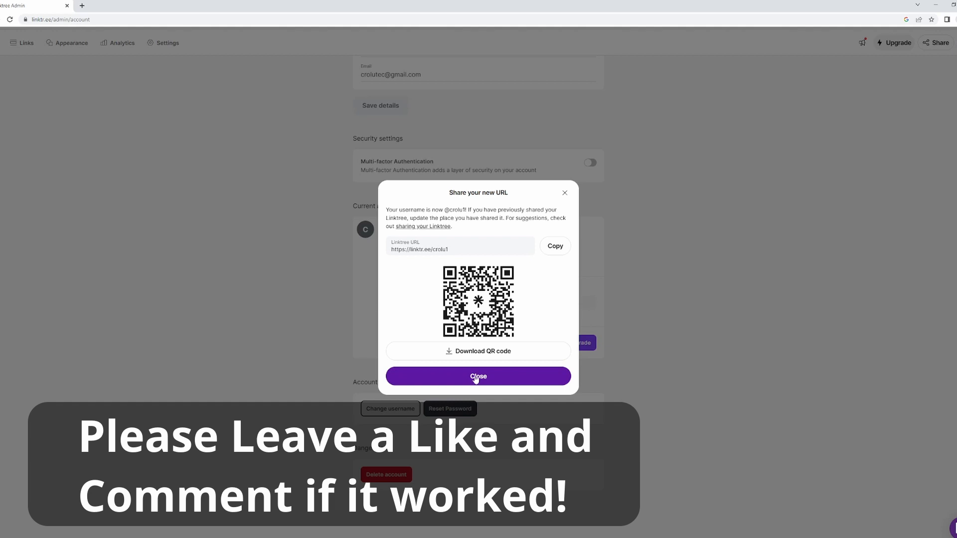
{"action": "left_click", "coordinate": [477, 376]}
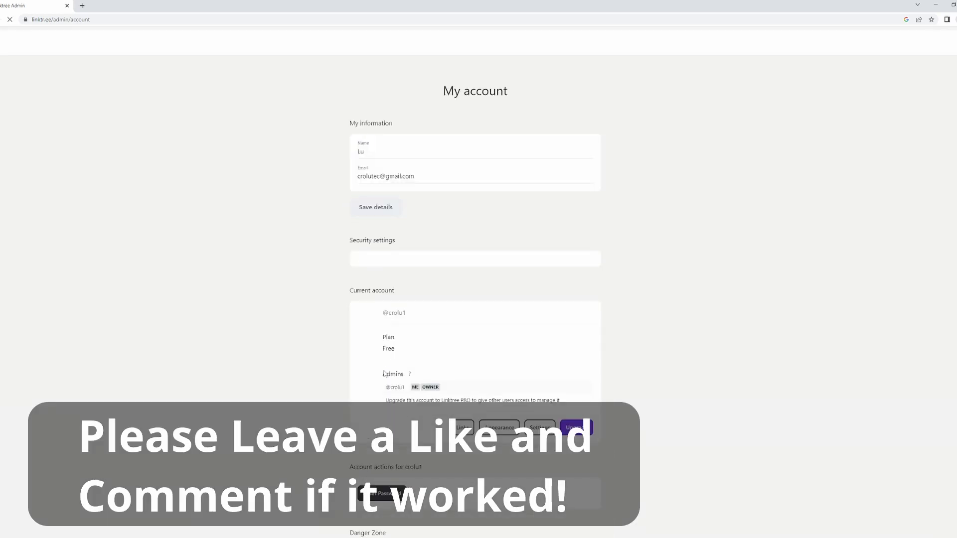
{"action": "scroll", "scroll_direction": "down", "scroll_amount": 3}
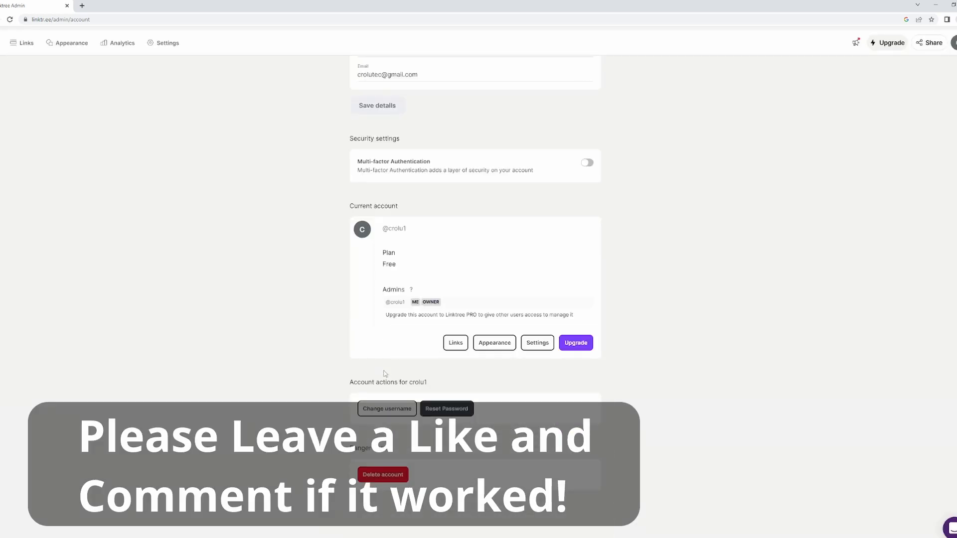